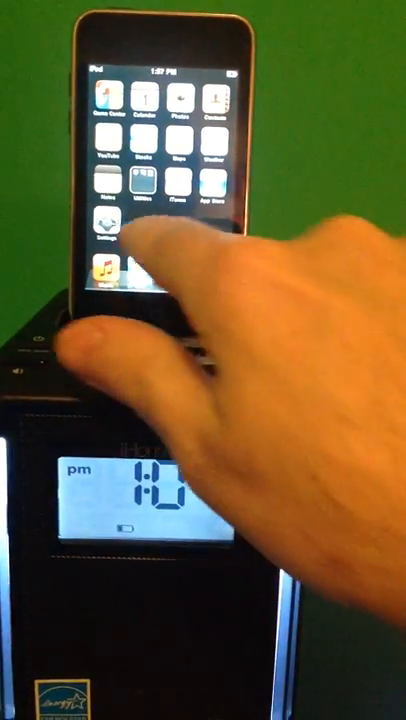
# Show the Wi-Fi Networks screen in Settings with nearby networks listed
pyautogui.click(104, 240)
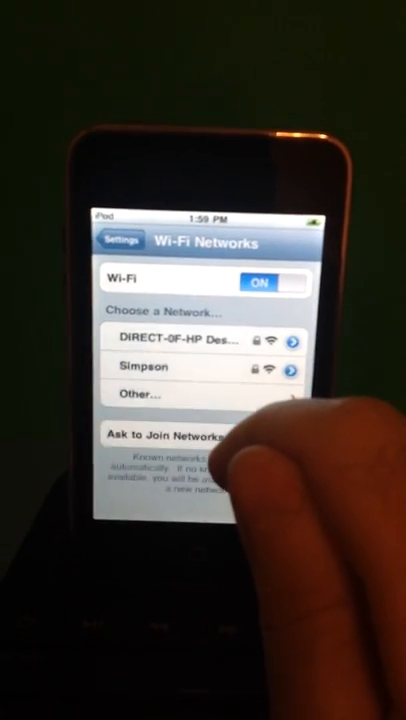
# Switch Ask to Join Networks ON while keeping Wi-Fi enabled
pyautogui.click(250, 436)
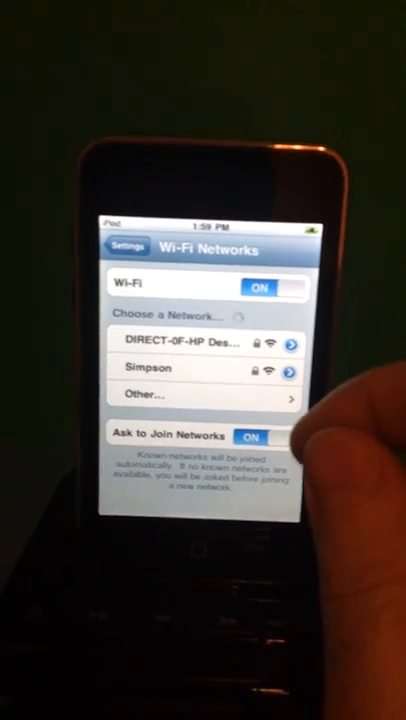
pyautogui.click(130, 248)
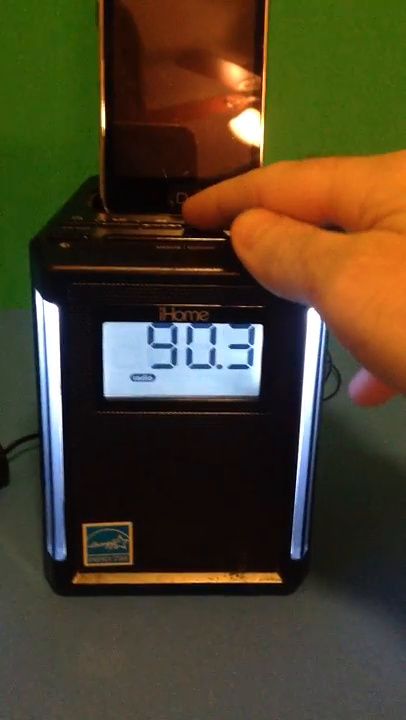
# Step the iHome radio through stations from 96.3 and land on FM 95.1
pyautogui.click(210, 216)
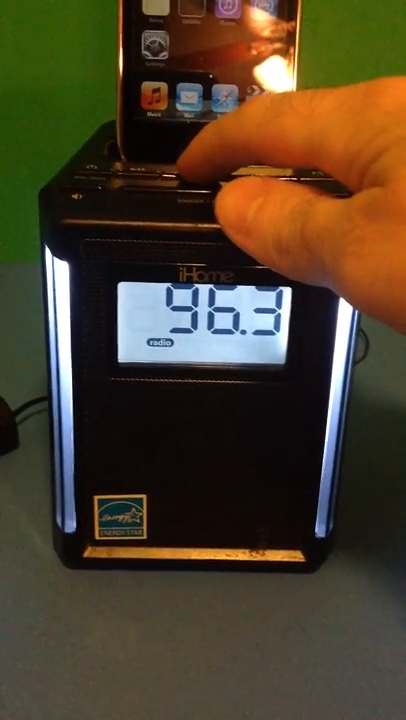
pyautogui.click(200, 184)
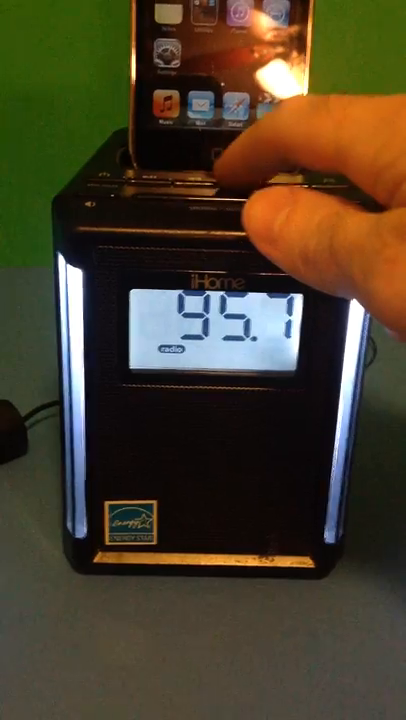